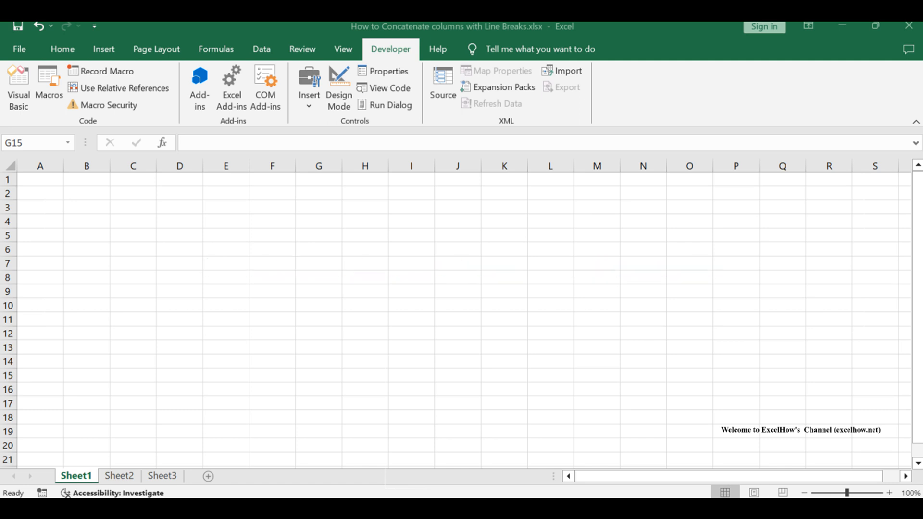
# Step: Return to Sheet2's Excel, Word, Outlook list and start editing the line-break notes text box
pyautogui.click(118, 475)
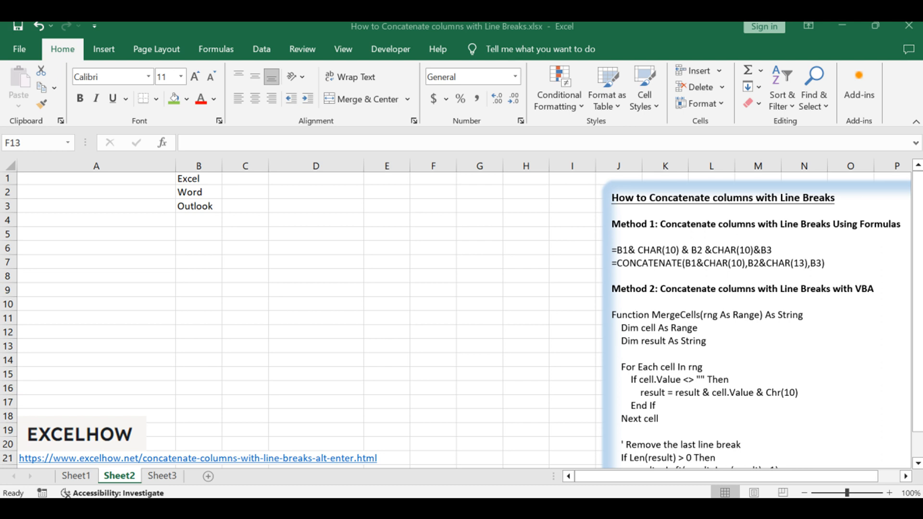
pyautogui.click(76, 475)
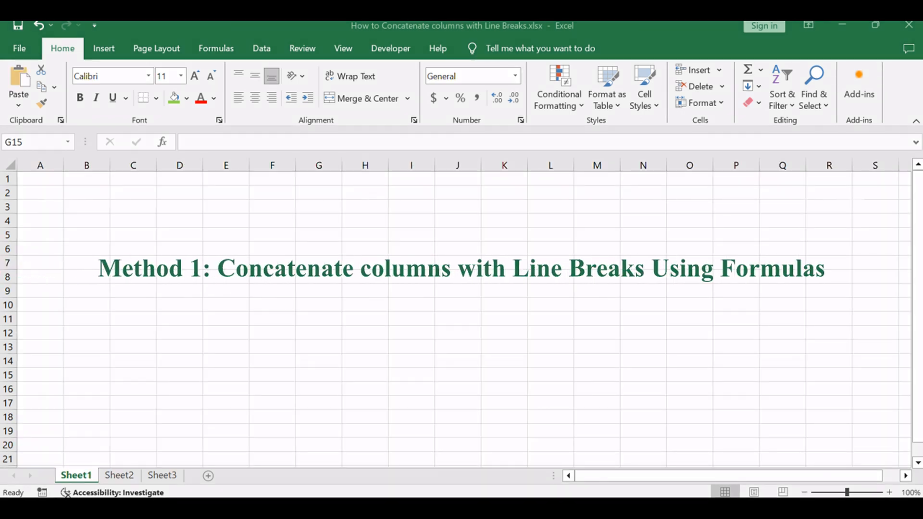
pyautogui.click(318, 374)
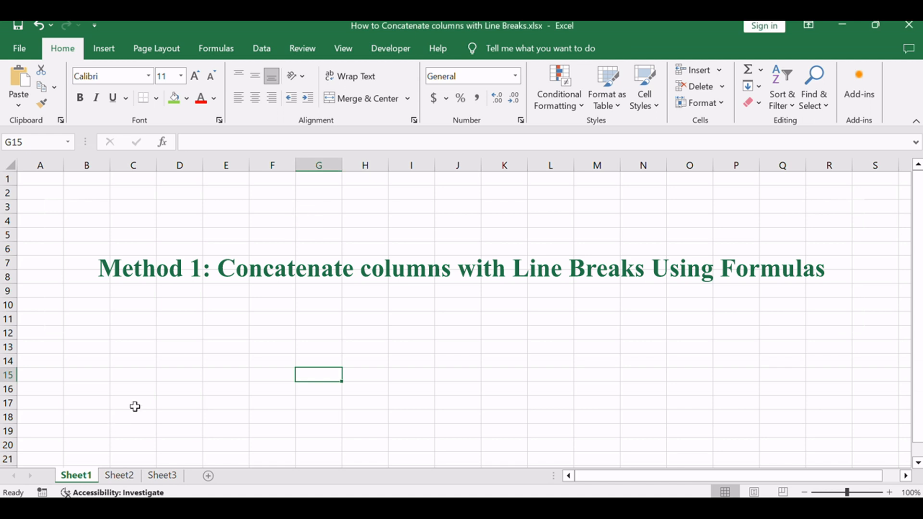
pyautogui.click(118, 475)
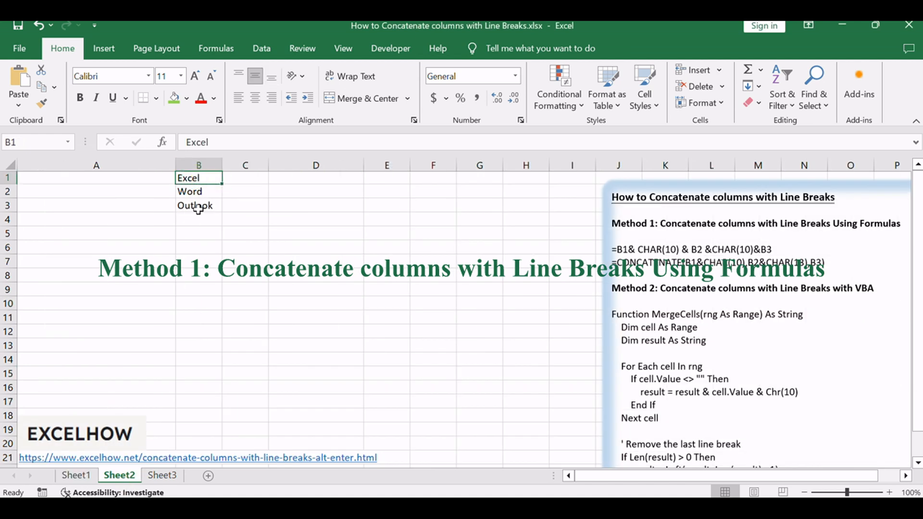
pyautogui.click(198, 205)
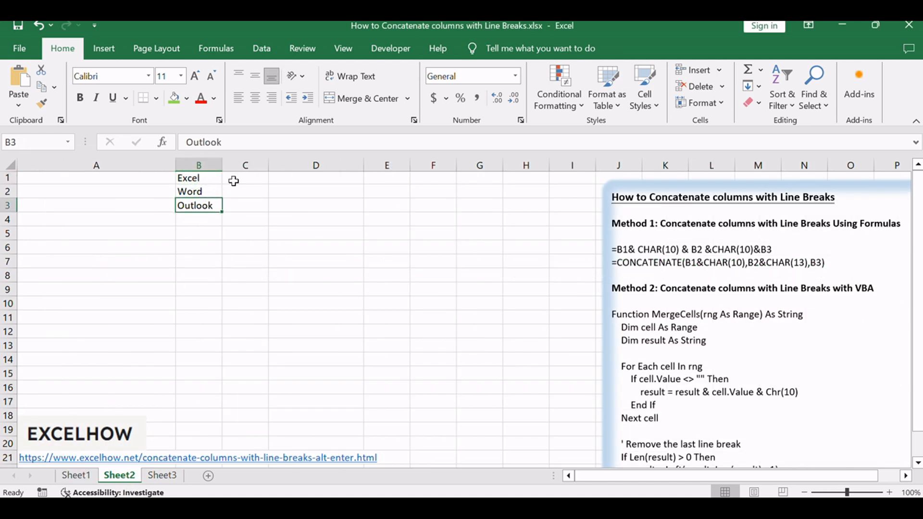
pyautogui.click(245, 177)
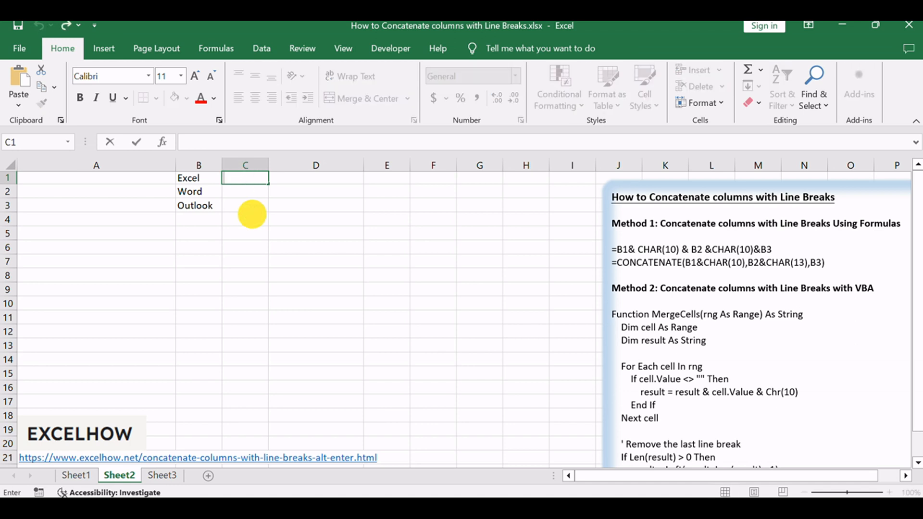
pyautogui.click(244, 219)
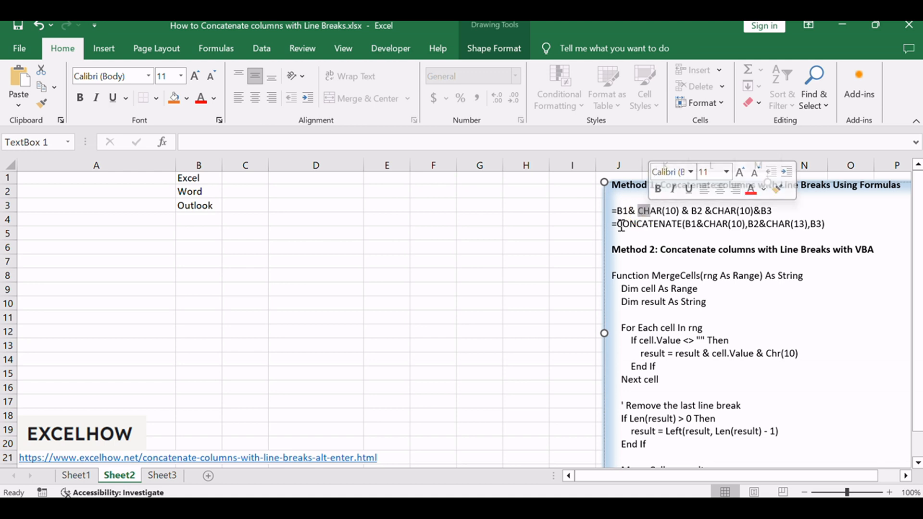
# Step: Select the first formula in the notes, then pick cell C1
pyautogui.doubleClick(721, 224)
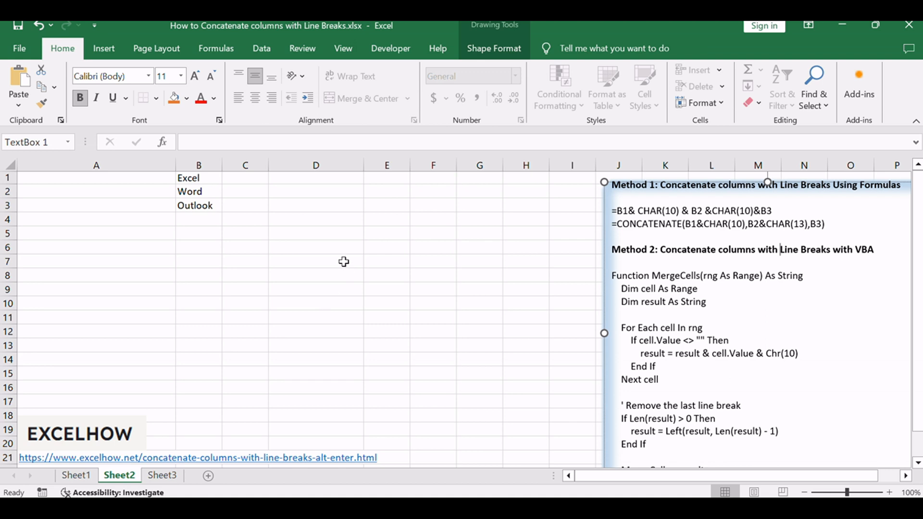
pyautogui.click(316, 260)
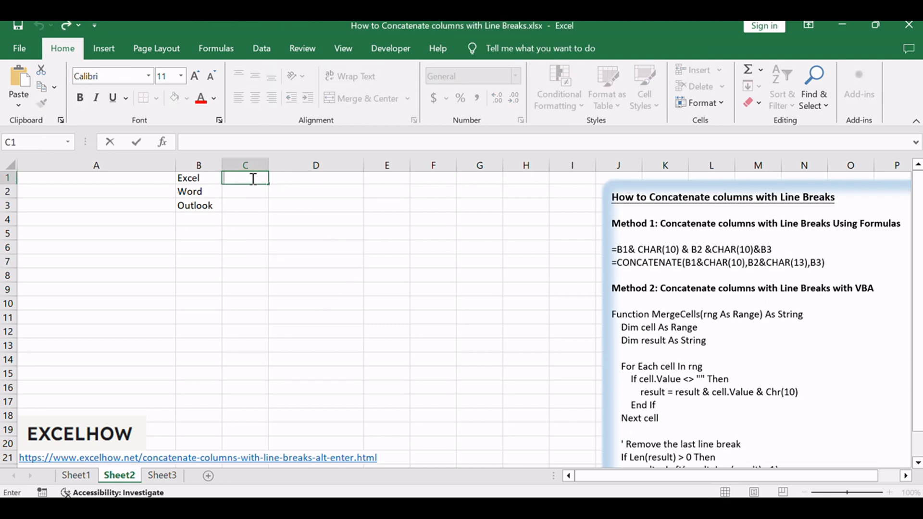
# Step: Enter =B1&CHAR(10)&B2&CHAR(10)&B3 in C1, fixing the flagged stray space
pyautogui.write('=B1& CHAR(10) & B2 &CHAR(10)&B3')
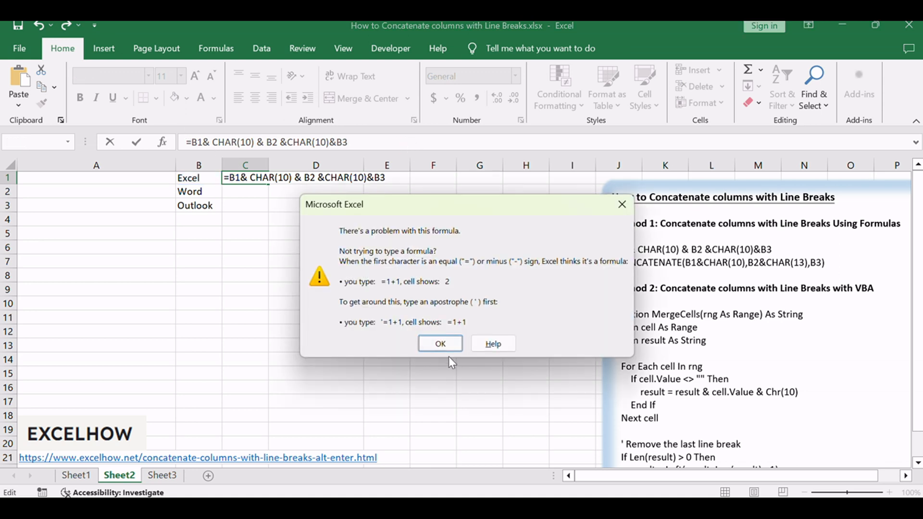
pyautogui.click(440, 343)
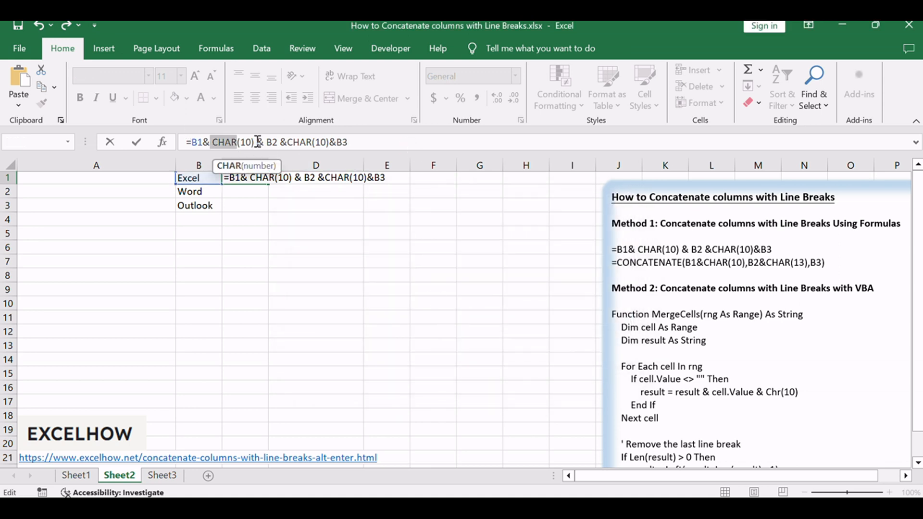
pyautogui.moveTo(305, 140)
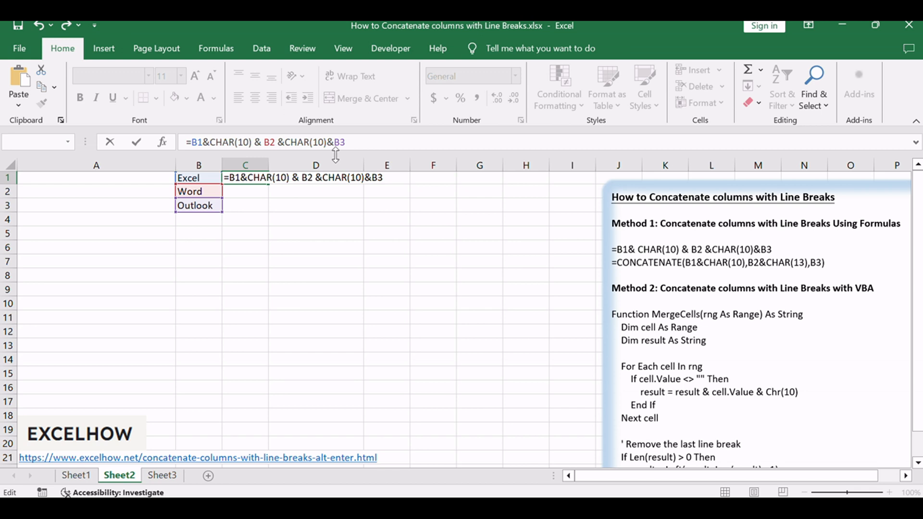
pyautogui.press('Return')
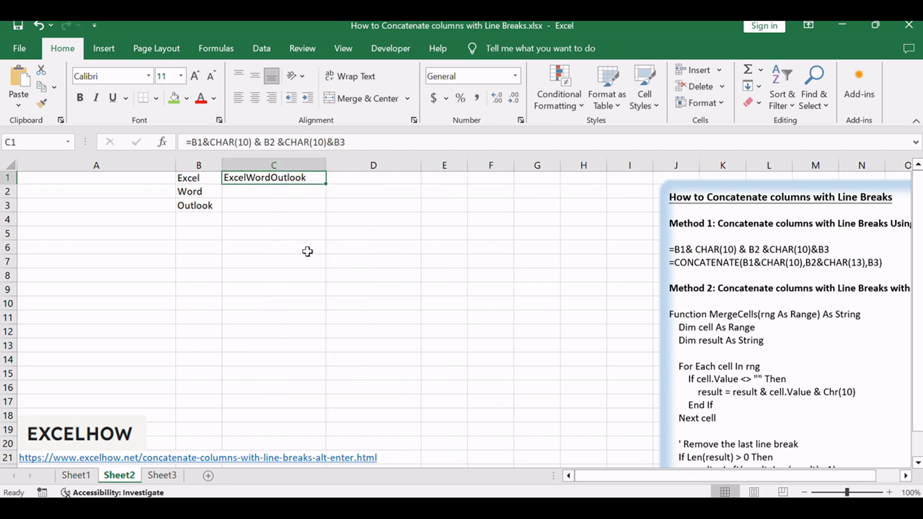
pyautogui.moveTo(314, 331)
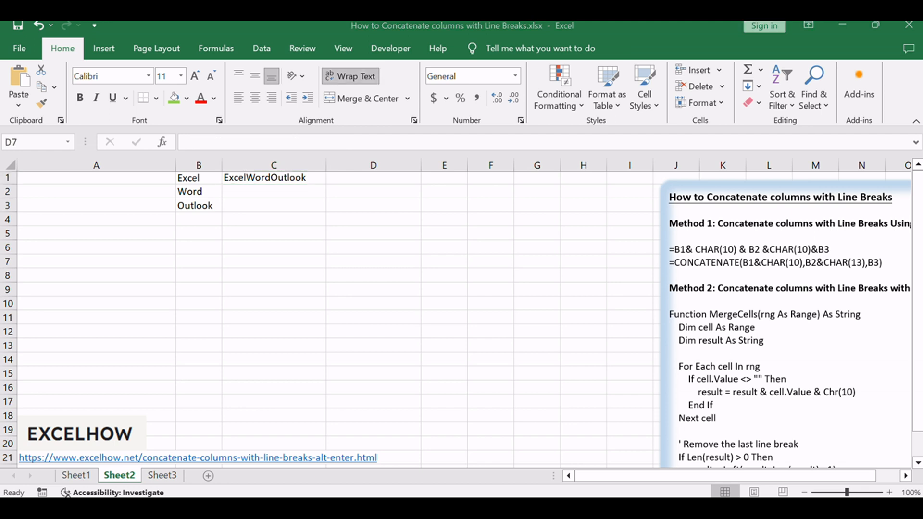
# Step: Select the CONCATENATE formula in the notes, then pick cell C2
pyautogui.click(372, 261)
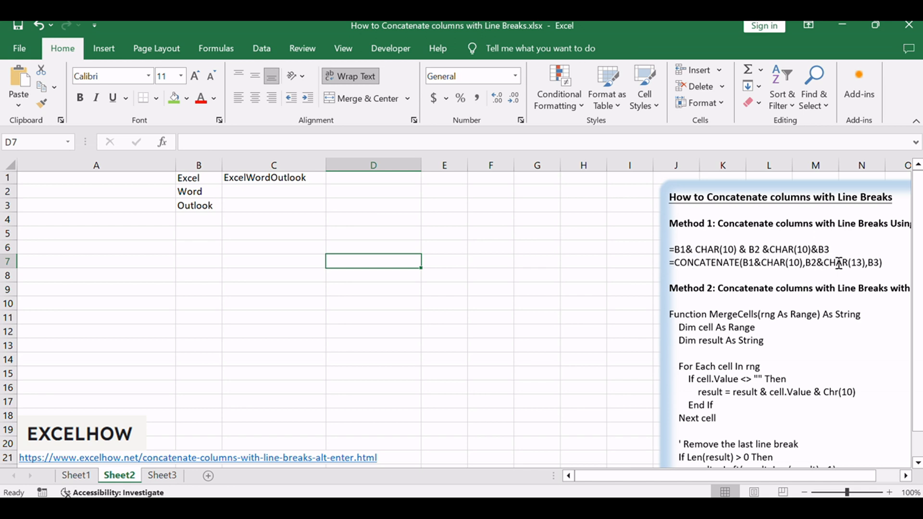
pyautogui.moveTo(771, 259)
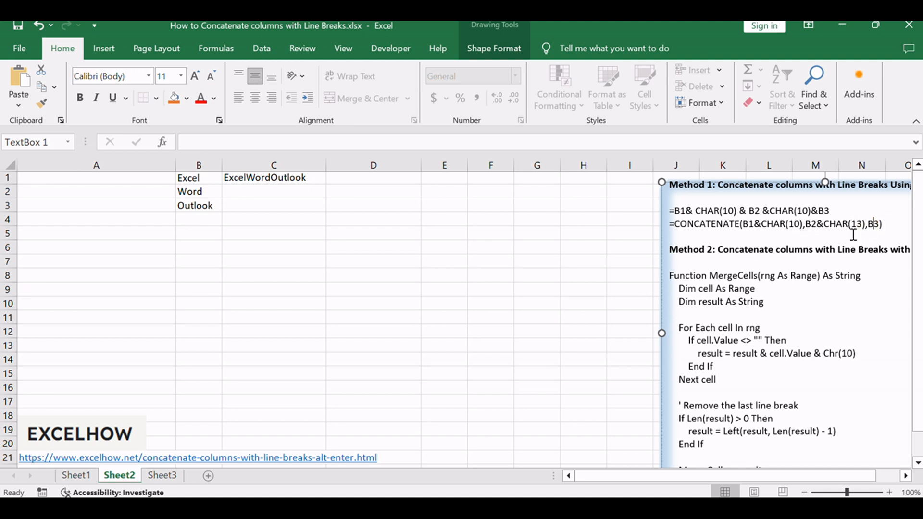
pyautogui.click(273, 191)
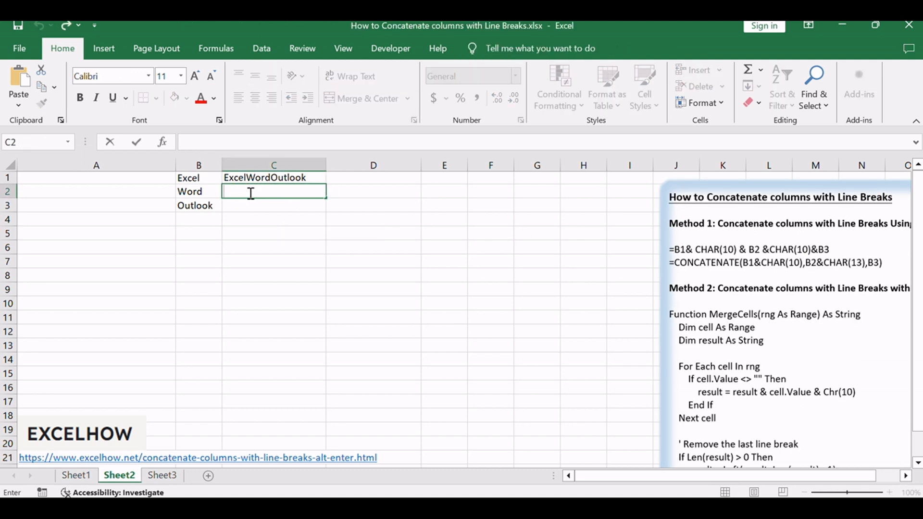
# Step: Enter =CONCATENATE(B1&CHAR(10),B2&CHAR(13),B3) in cell C2
pyautogui.write('=CONCATENATE(B1&CHAR(10),B2&CHAR(13),B3)')
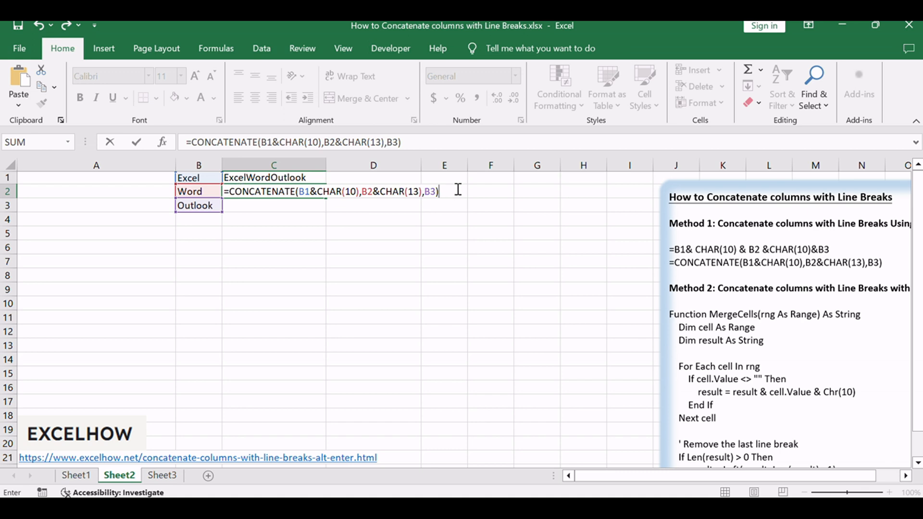
pyautogui.press('Return')
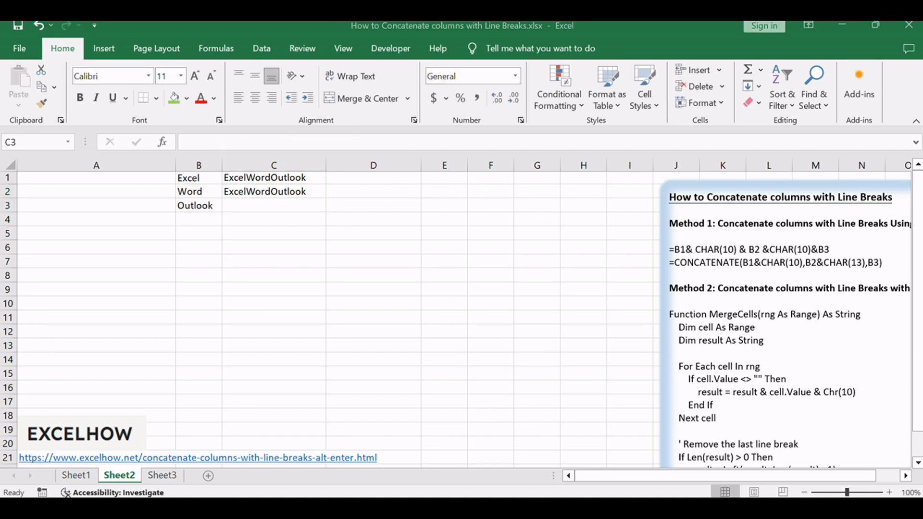
pyautogui.moveTo(242, 179)
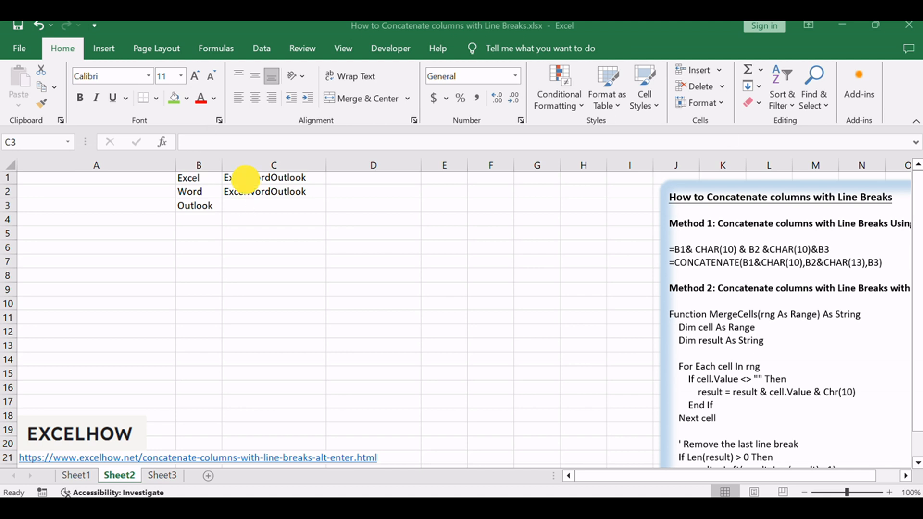
# Step: Wrap text so C1 stacks Excel, Word, Outlook, inspect C2's formula, then go to Sheet1
pyautogui.click(273, 177)
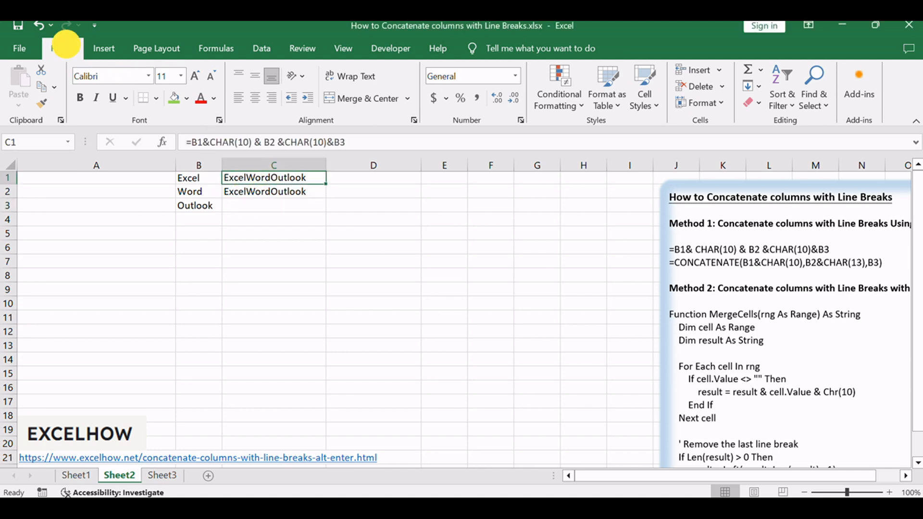
pyautogui.moveTo(349, 76)
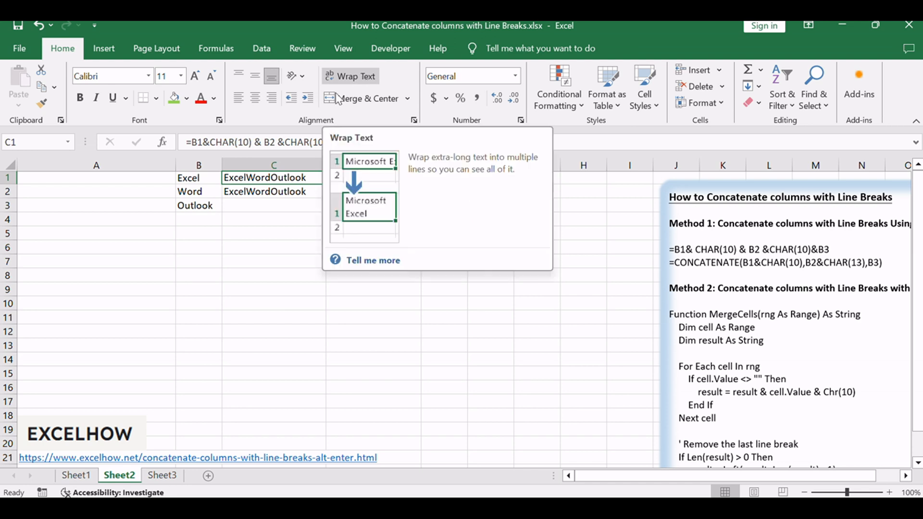
pyautogui.click(350, 76)
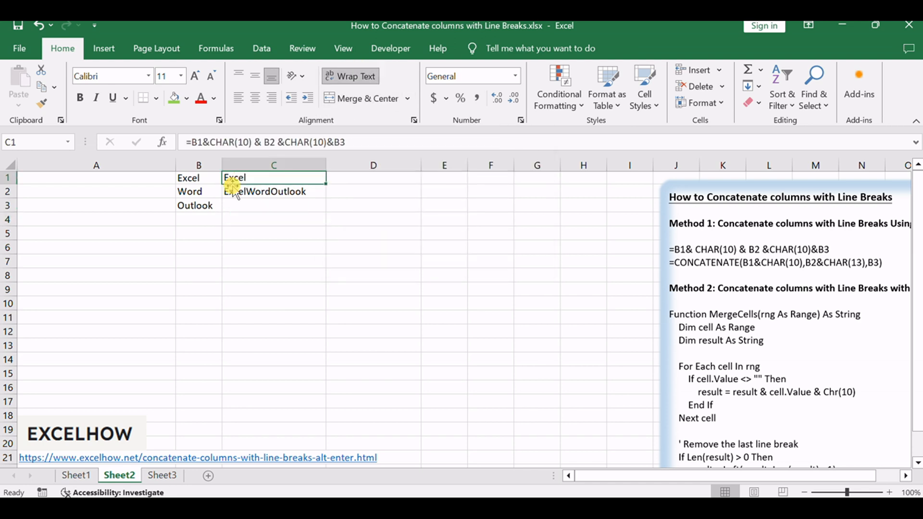
pyautogui.click(349, 76)
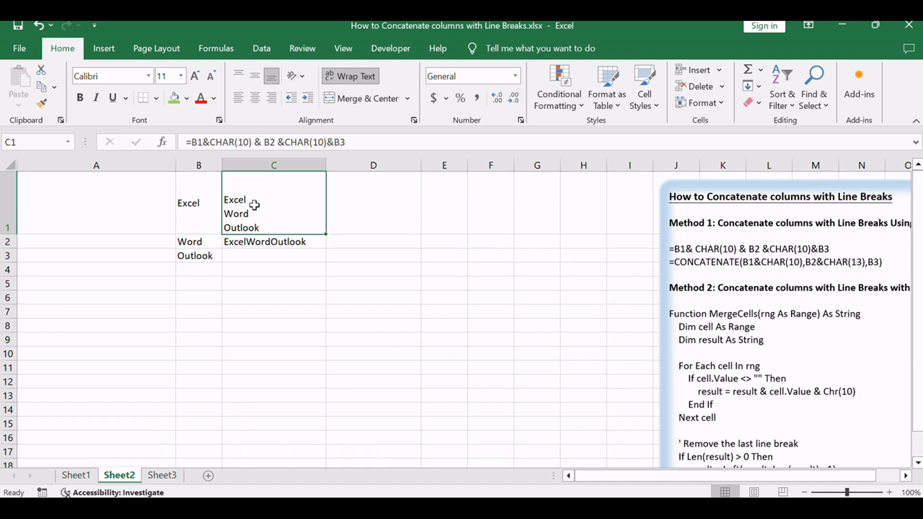
pyautogui.click(373, 241)
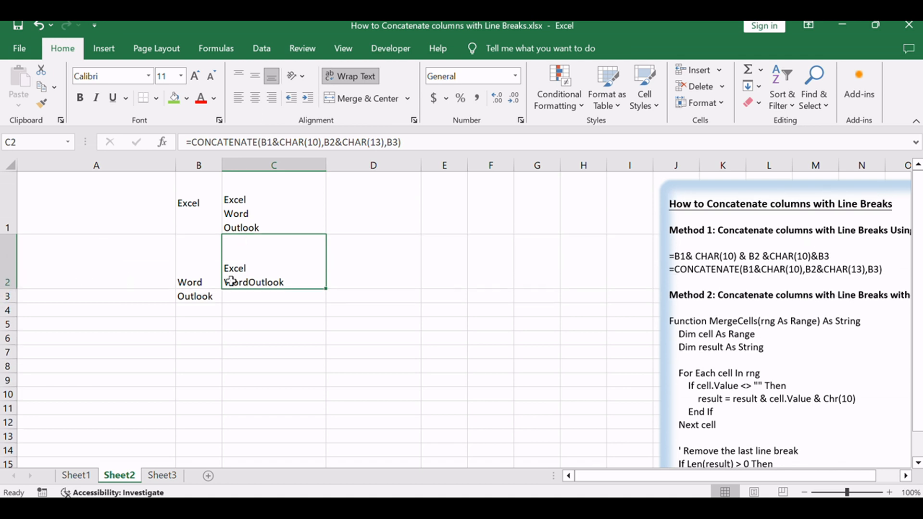
pyautogui.doubleClick(273, 262)
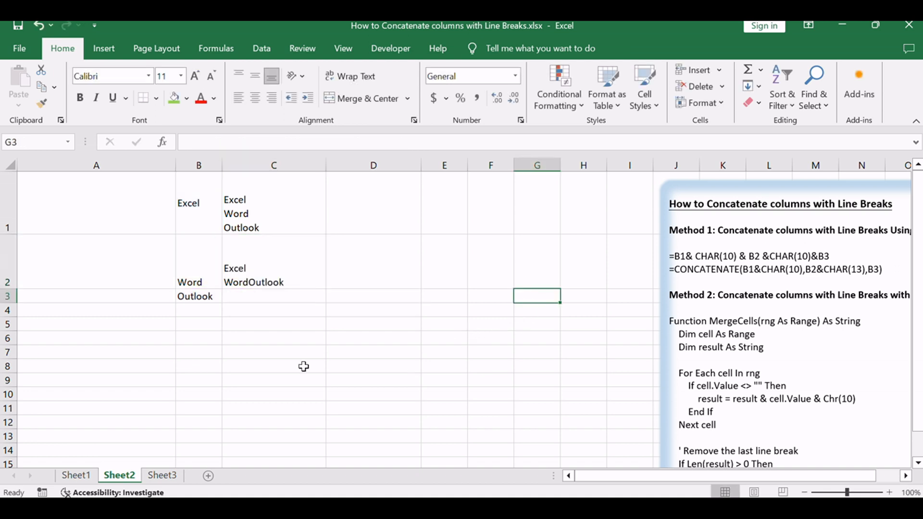
pyautogui.moveTo(304, 366)
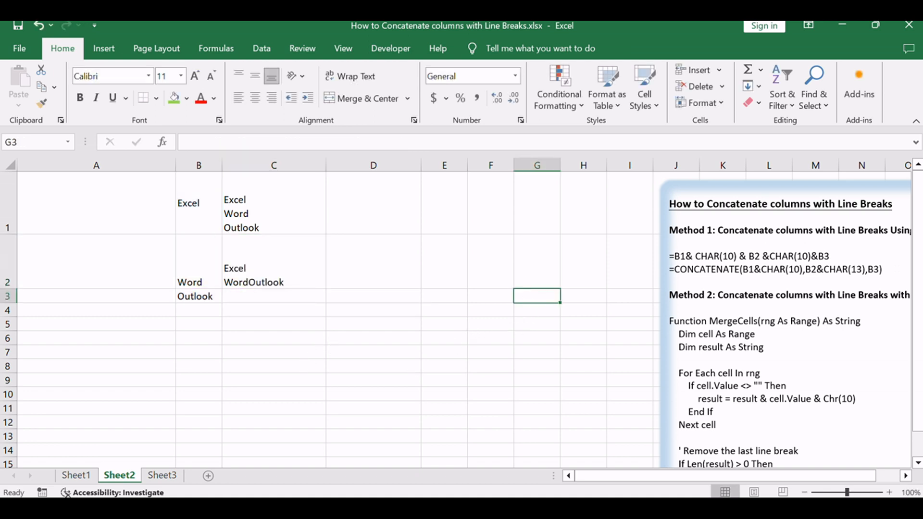
pyautogui.click(75, 475)
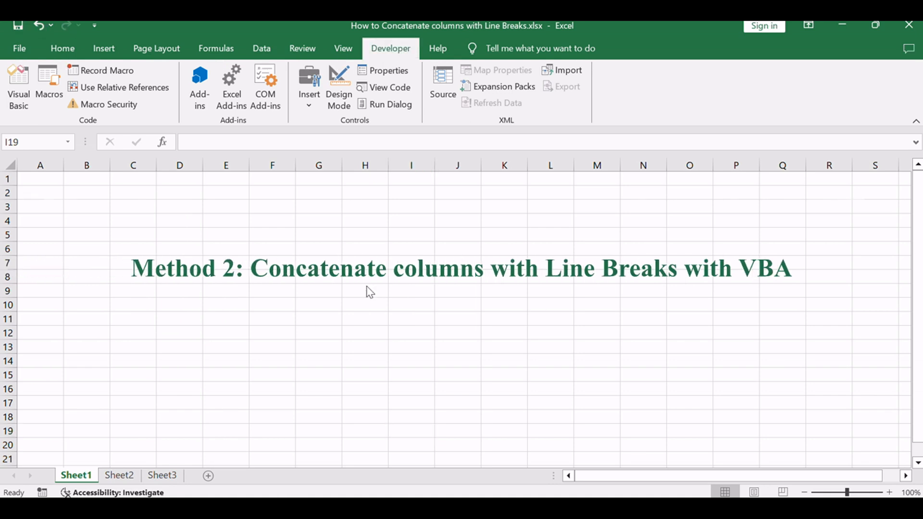
# Step: Return to Sheet2, select an empty cell in column D, and launch the VBA editor
pyautogui.click(410, 431)
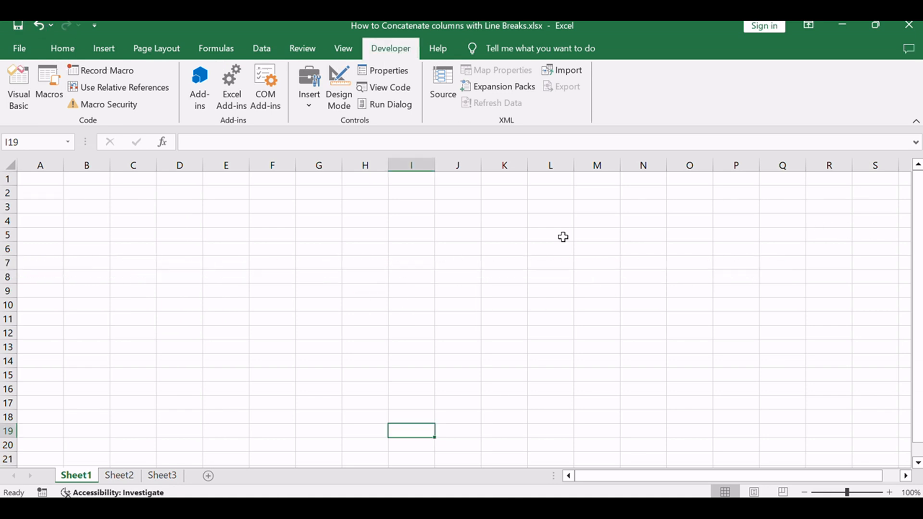
pyautogui.click(119, 475)
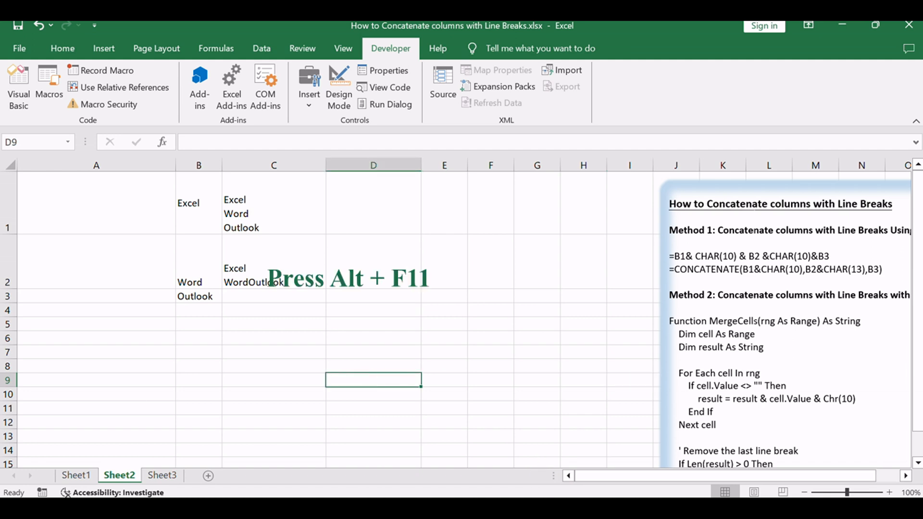
pyautogui.click(373, 352)
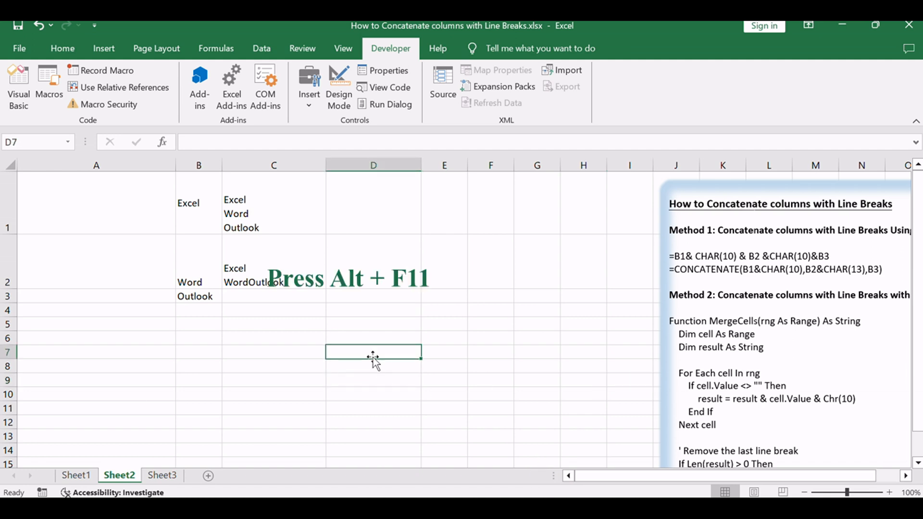
pyautogui.press('alt+f11')
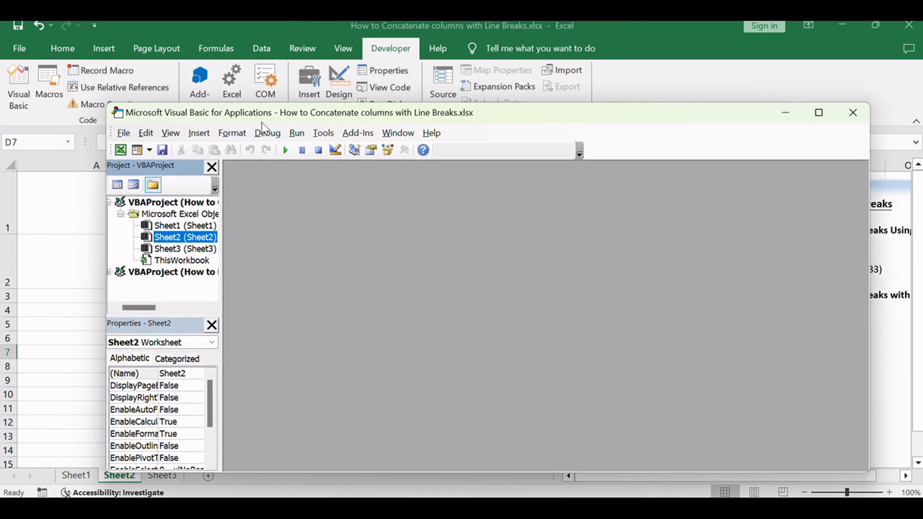
# Step: Insert Module1 with the pasted MergeCells function code, then leave the editor
pyautogui.click(199, 132)
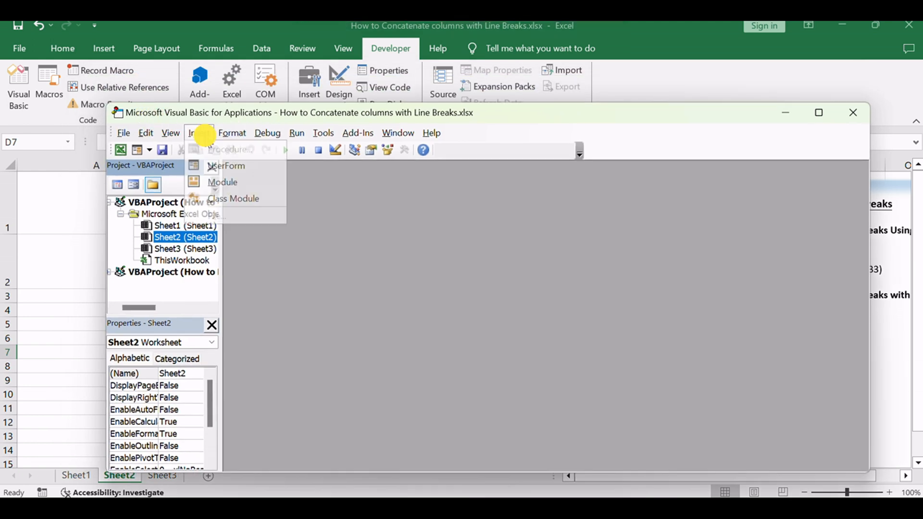
pyautogui.click(222, 182)
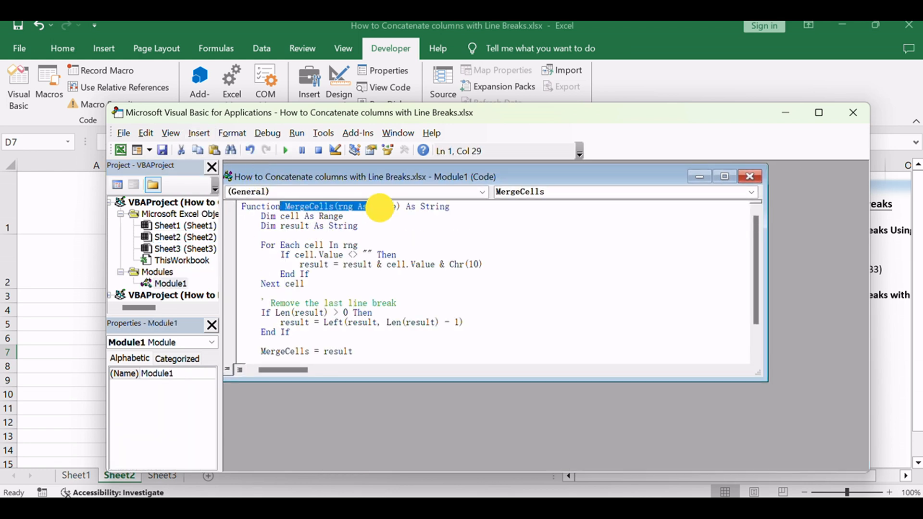
pyautogui.click(511, 265)
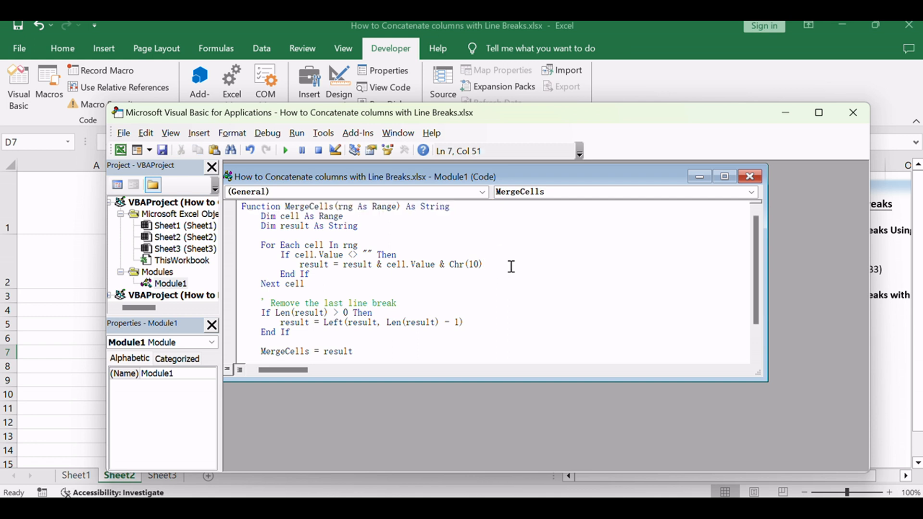
pyautogui.click(184, 237)
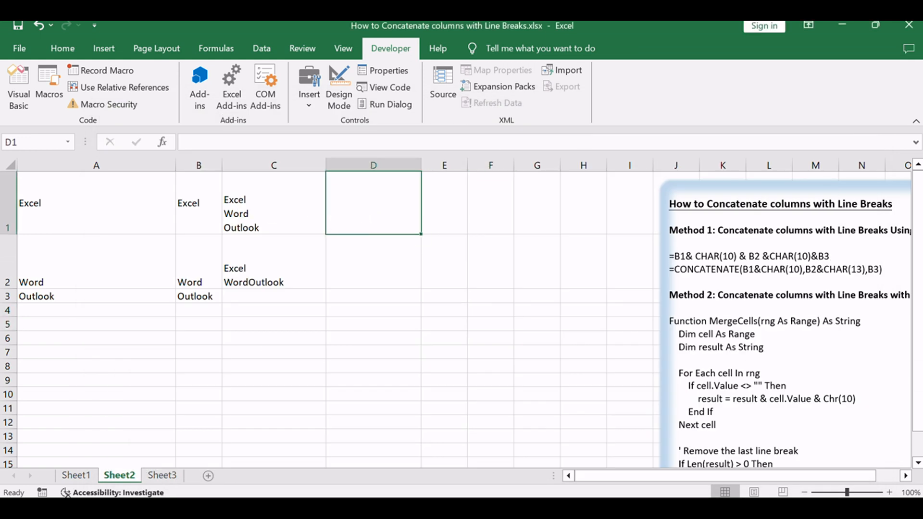
# Step: Select the Excel, Word, Outlook entries in column A, then clear the selection
pyautogui.moveTo(94, 203); pyautogui.dragTo(70, 277)
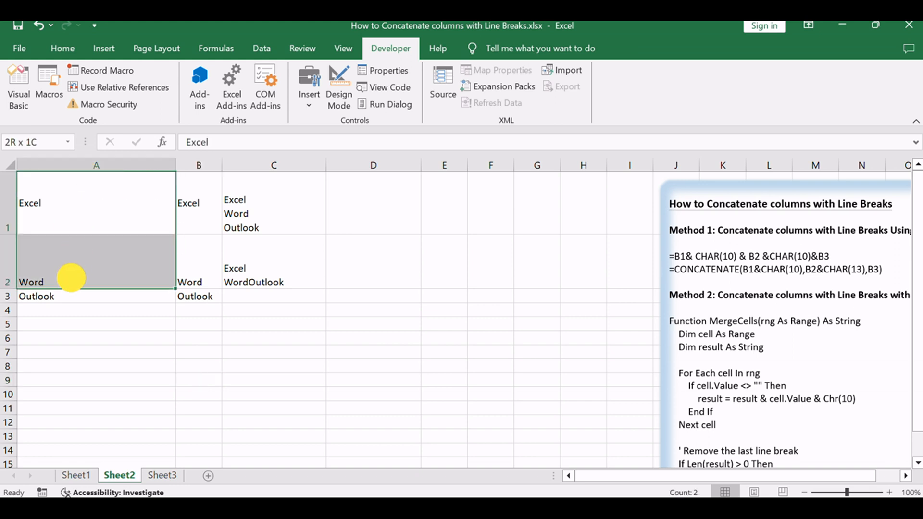
pyautogui.click(373, 380)
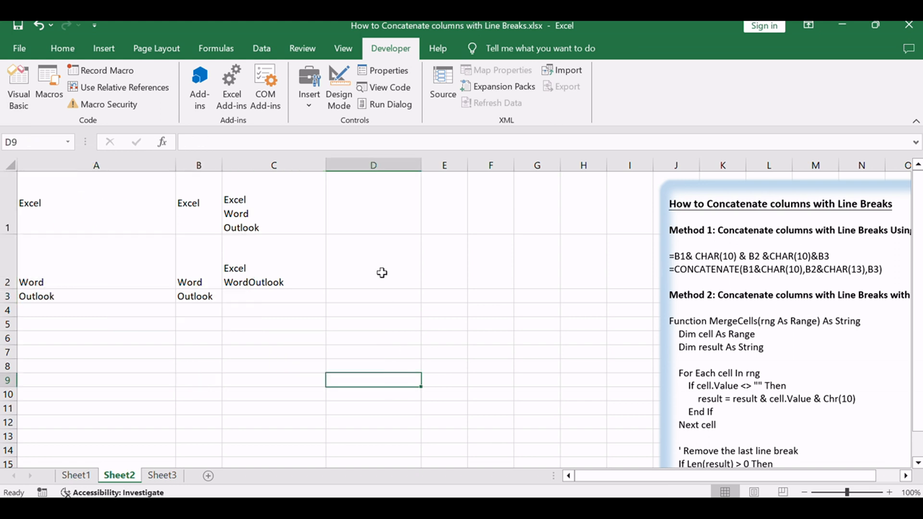
pyautogui.moveTo(385, 257)
pyautogui.write('=MergeCells(A1:A3)')
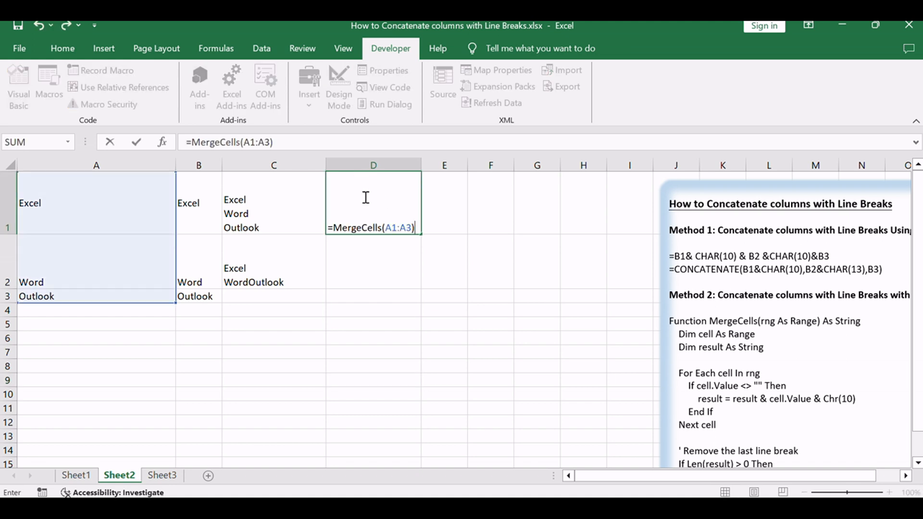
pyautogui.moveTo(564, 273)
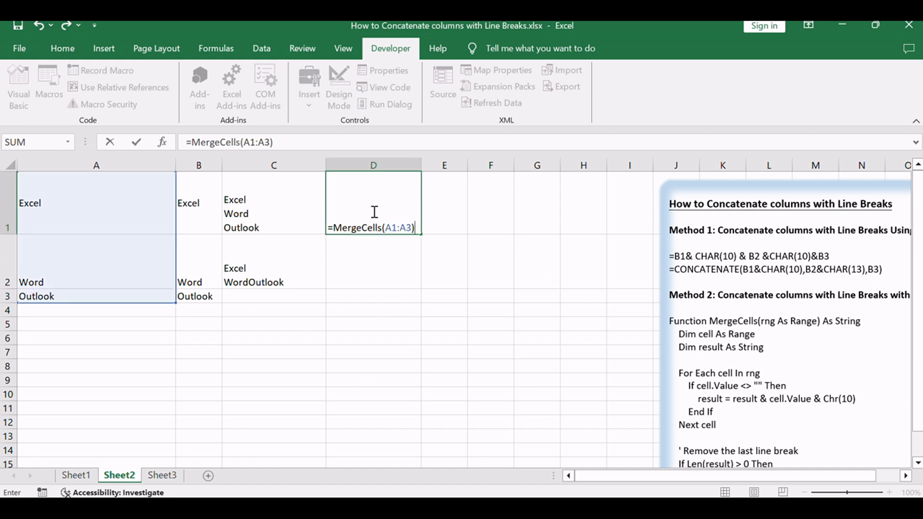
# Step: Commit =MergeCells(A1:A3) in D1 and check its stacked result and formula bar
pyautogui.press('Return')
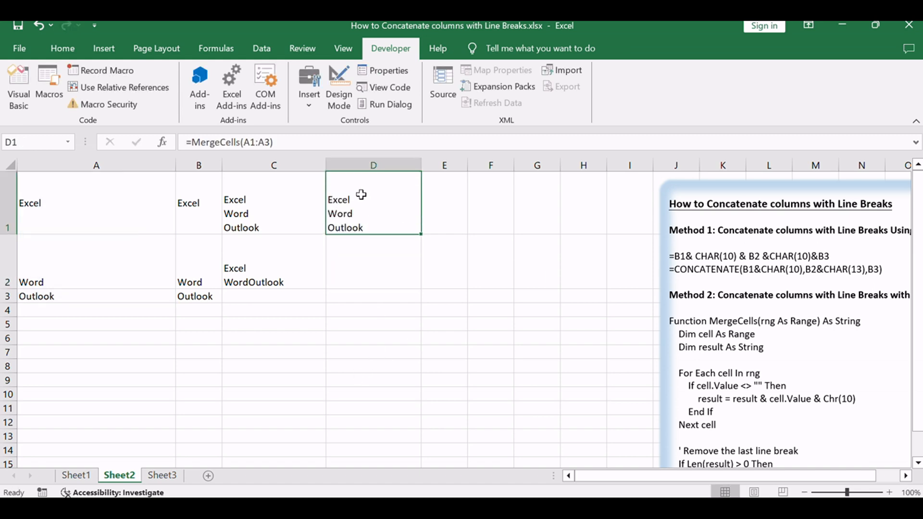
pyautogui.moveTo(352, 230)
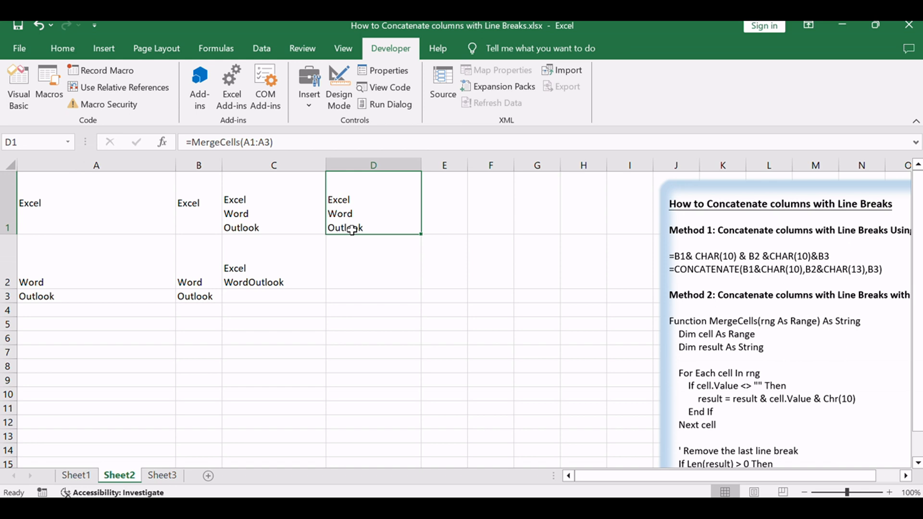
pyautogui.moveTo(374, 196)
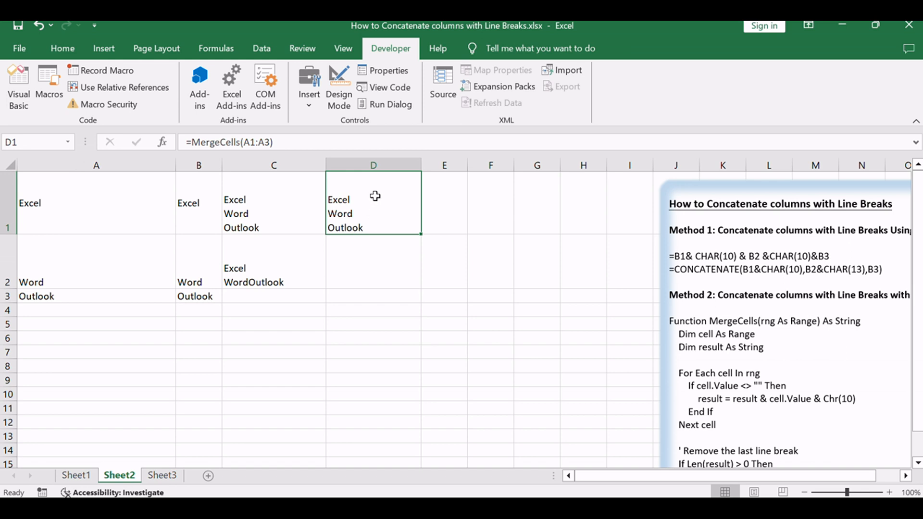
pyautogui.moveTo(404, 196)
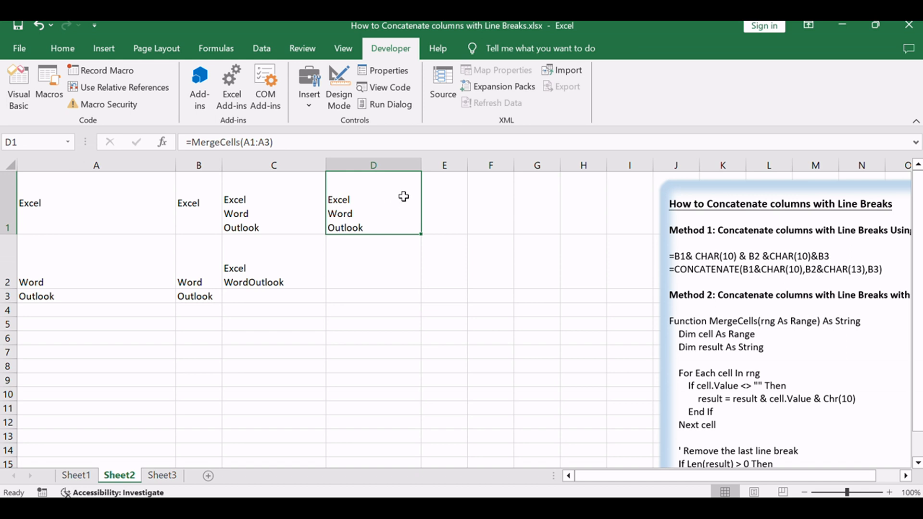
pyautogui.click(373, 273)
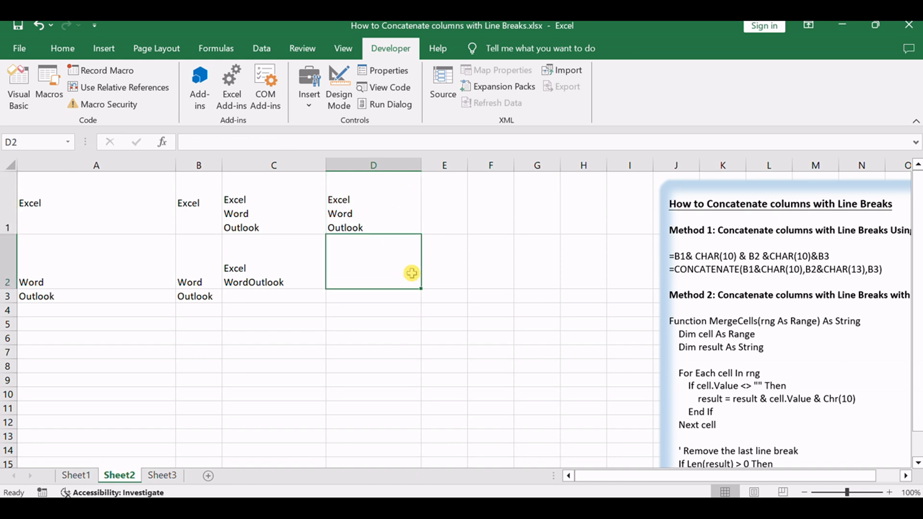
pyautogui.click(373, 212)
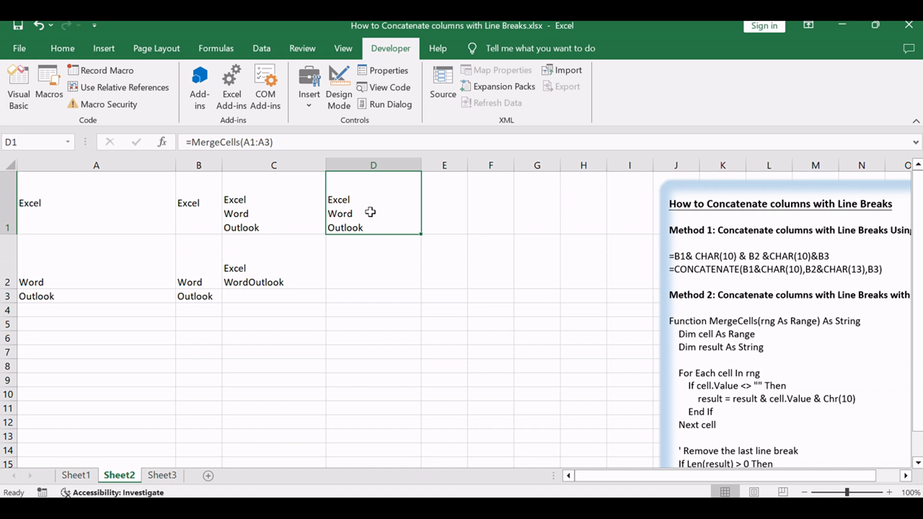
pyautogui.click(771, 363)
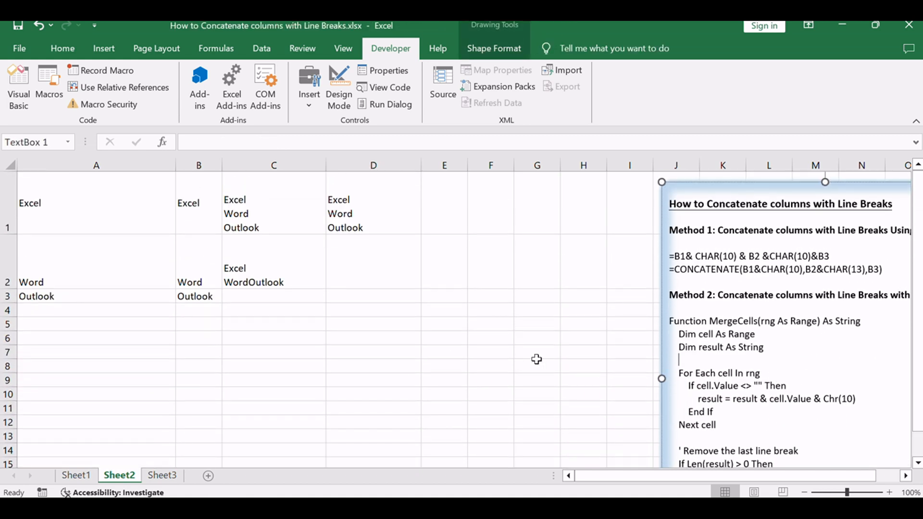
pyautogui.click(490, 337)
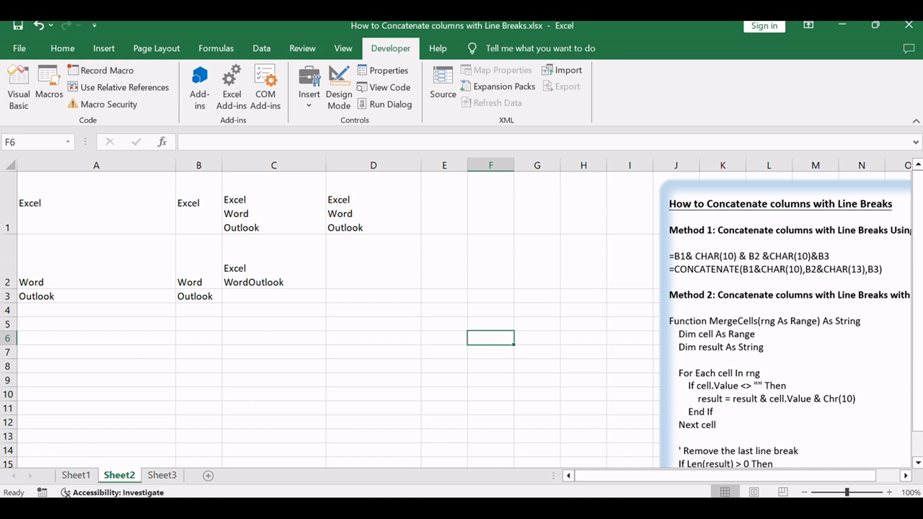